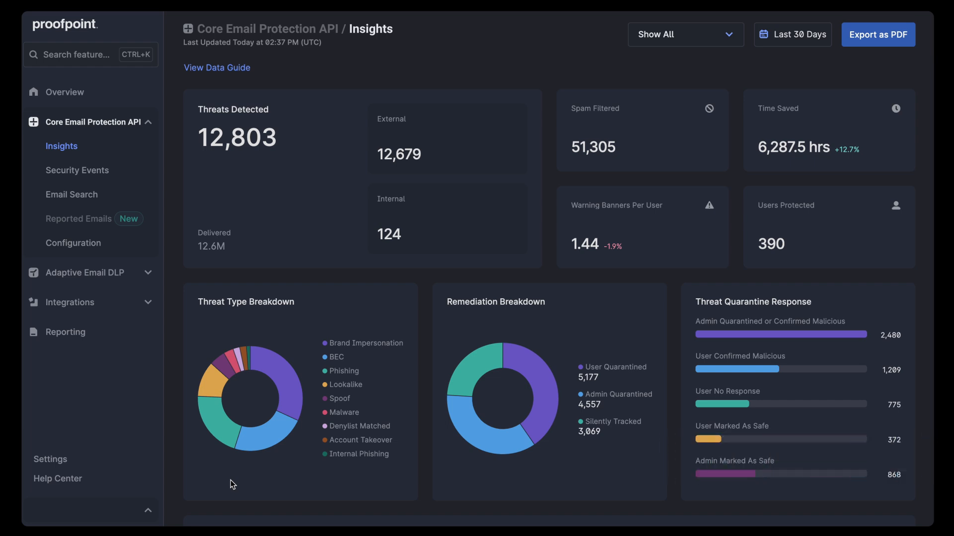
Scroll through the Insights threat dashboard
{"action": "scroll", "scroll_direction": "down", "scroll_amount": 3}
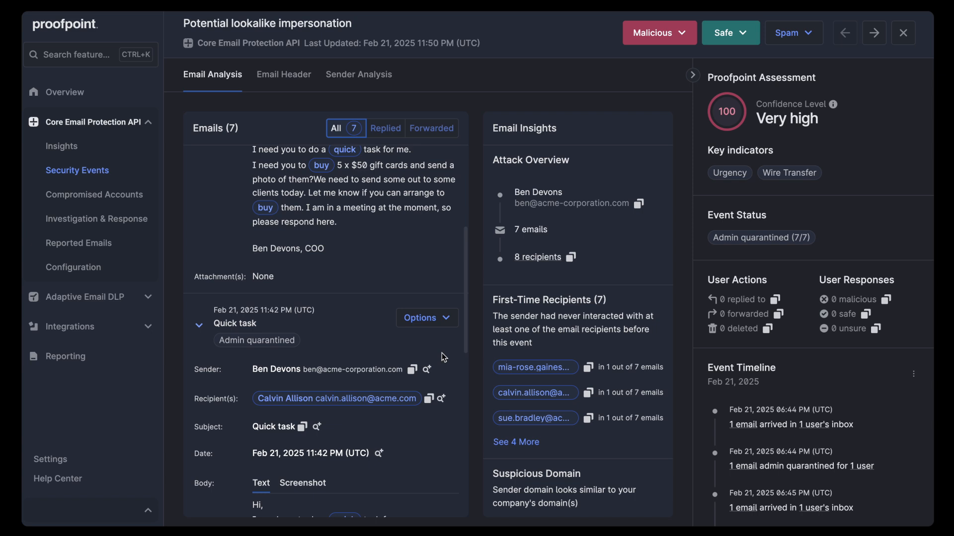
Scroll the seven-email list and expand the 11:50 PM Quick task gift-card email
{"action": "scroll", "scroll_direction": "down", "scroll_amount": 3}
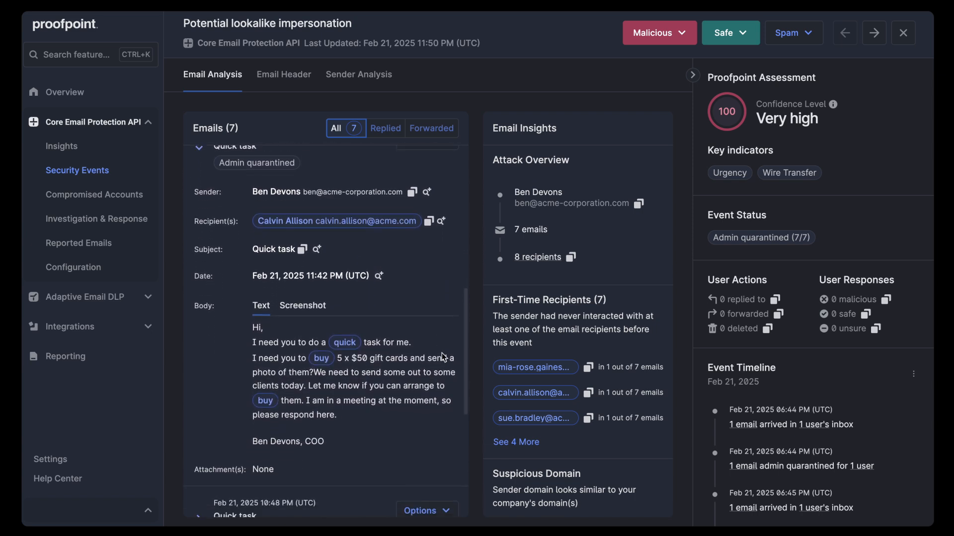
{"action": "scroll", "scroll_direction": "down", "scroll_amount": 3}
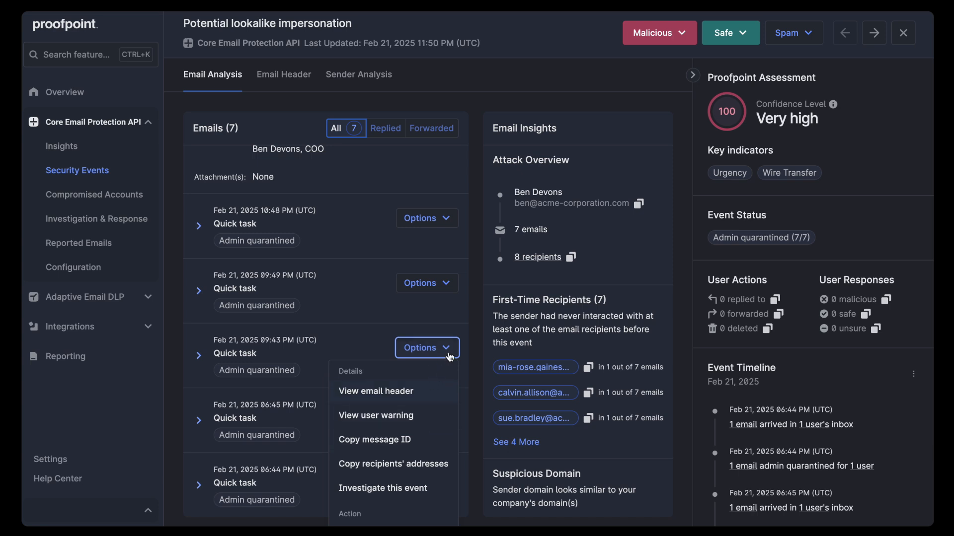
{"action": "left_click", "coordinate": [427, 348]}
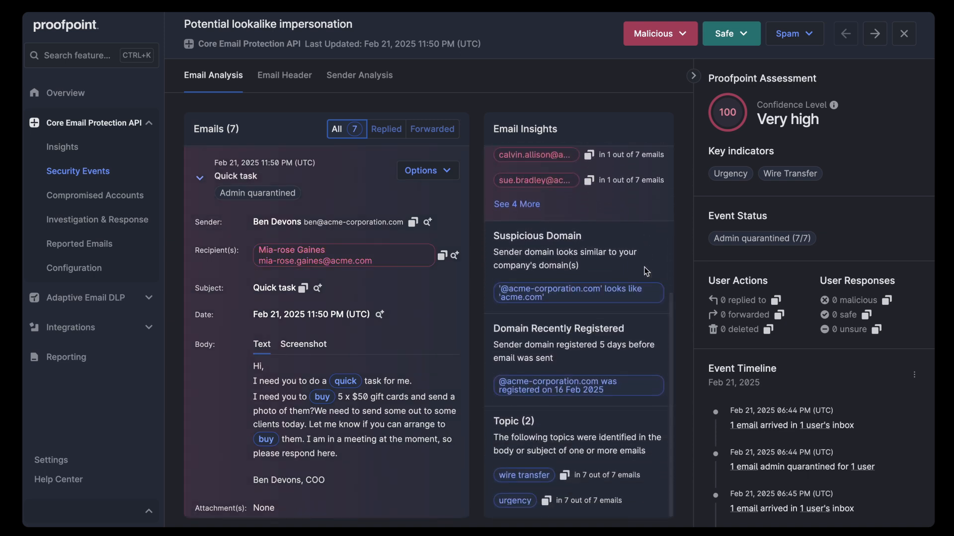
{"action": "mouse_move", "coordinate": [373, 77]}
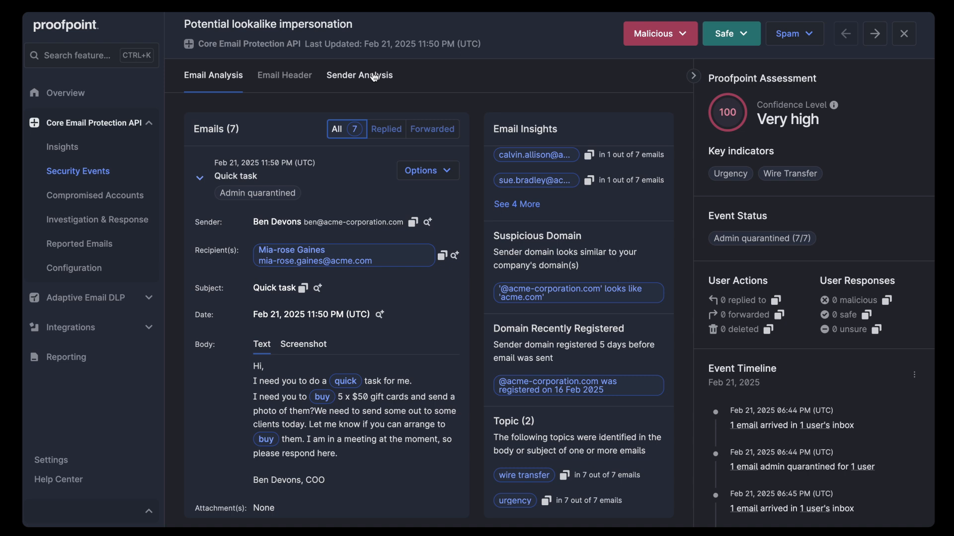
Review the Sender Analysis authentication and domain details, then list the Security Integrations
{"action": "left_click", "coordinate": [360, 75]}
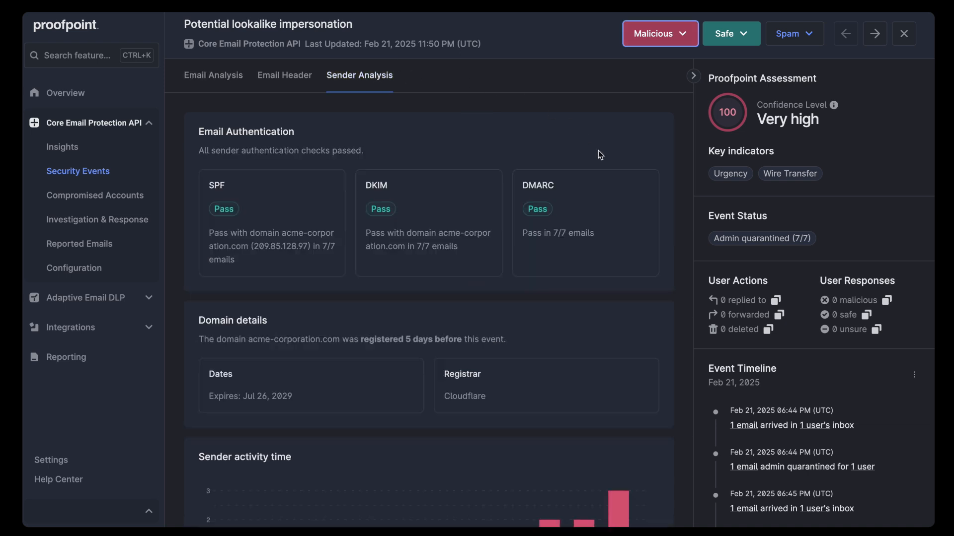
{"action": "scroll", "scroll_direction": "down", "scroll_amount": 3}
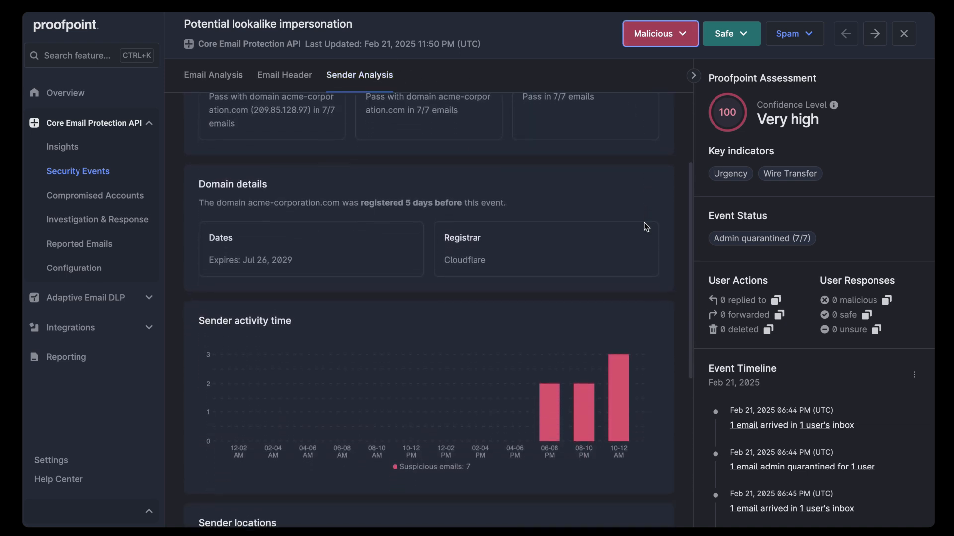
{"action": "scroll", "scroll_direction": "down", "scroll_amount": 3}
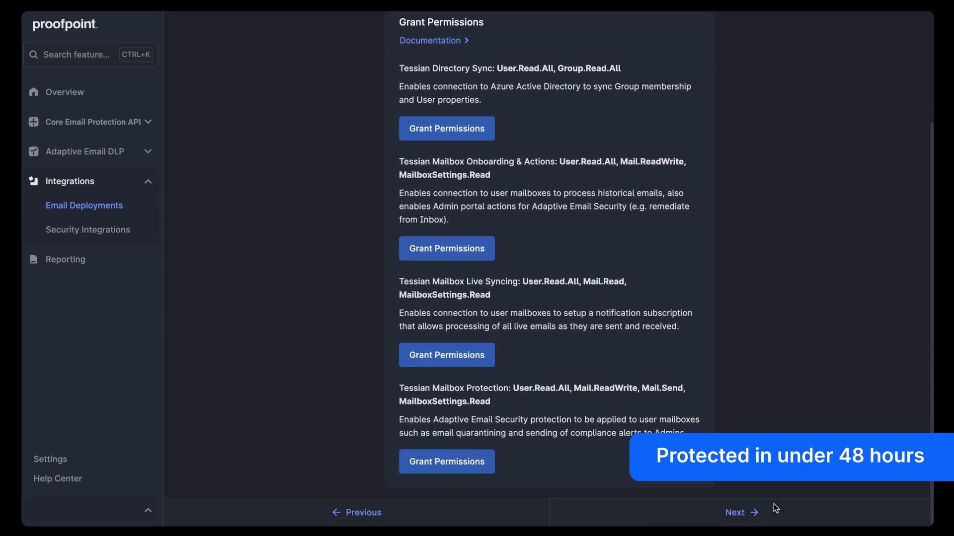
{"action": "left_click", "coordinate": [87, 229]}
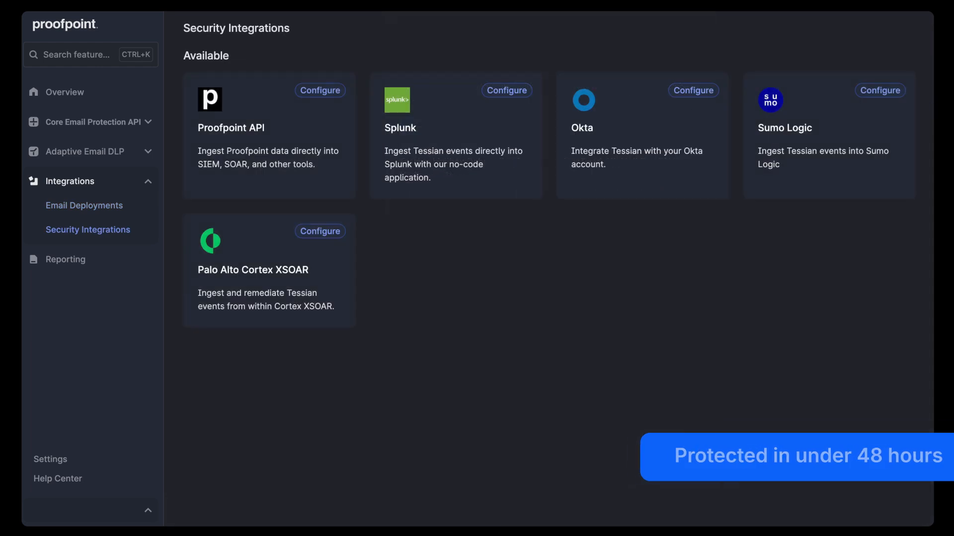